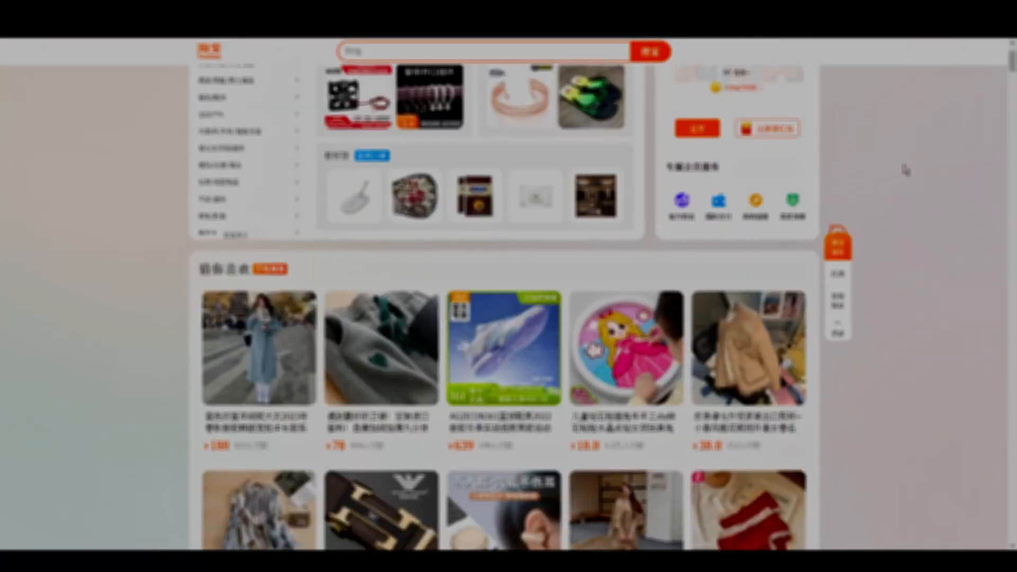
Step: Scroll down through Taobao's homepage feed of recommended products
scroll("down", 3)
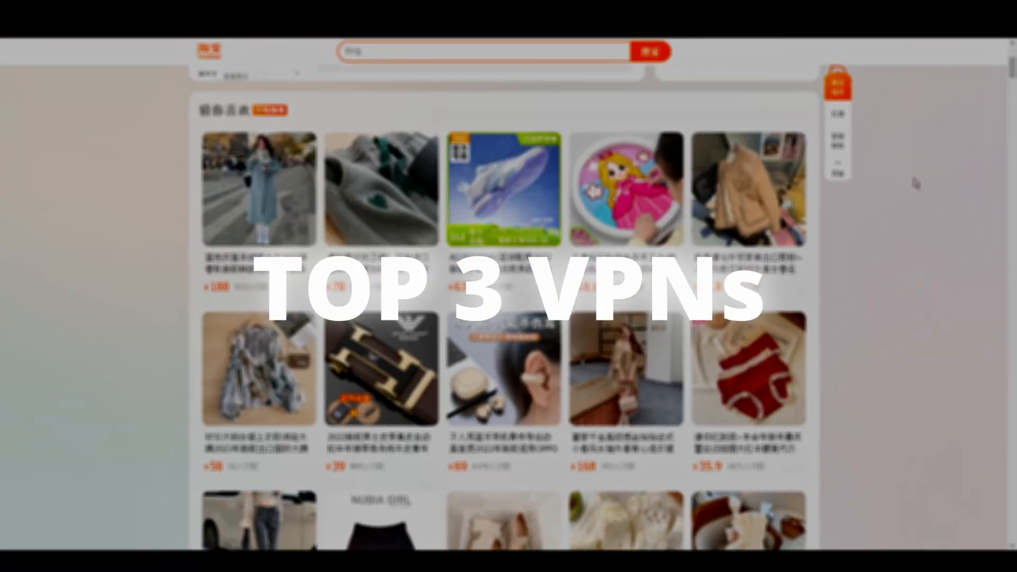
scroll("down", 3)
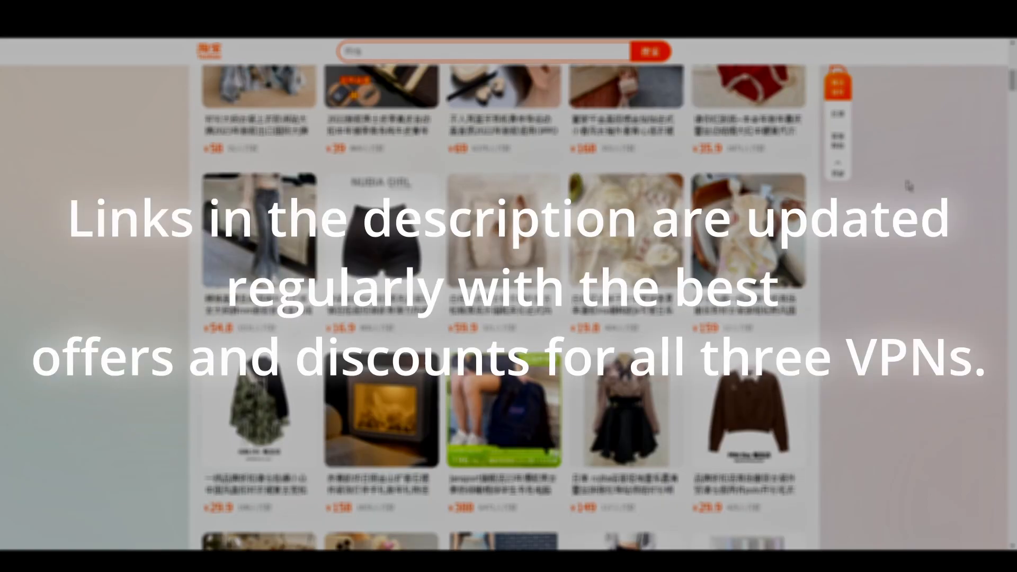
scroll("down", 3)
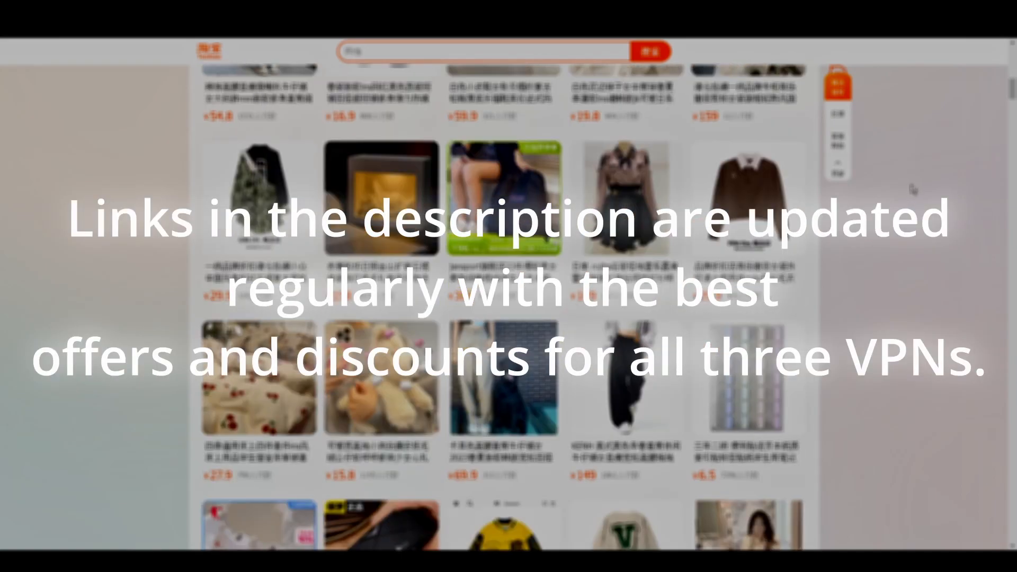
scroll("down", 3)
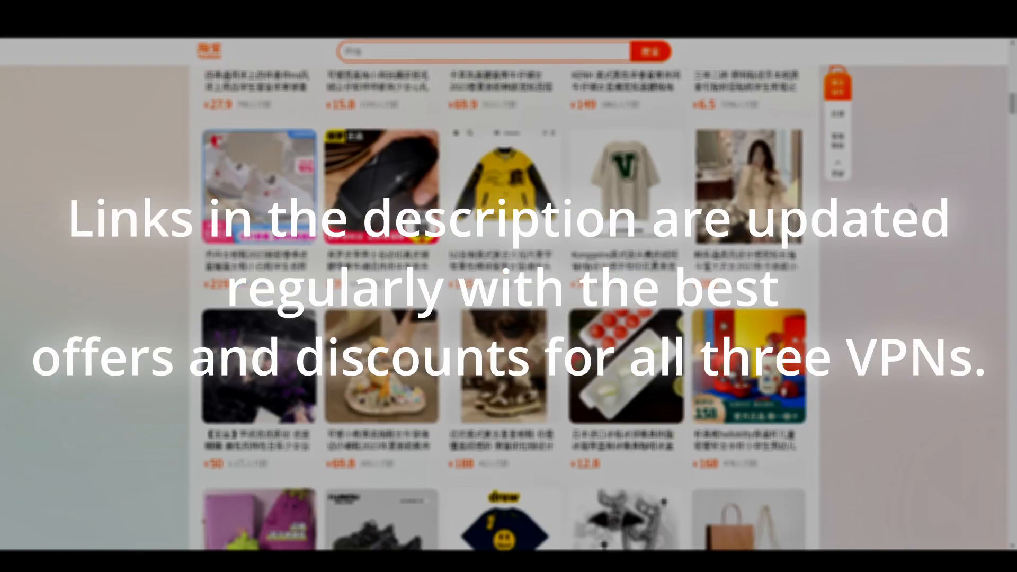
scroll("down", 3)
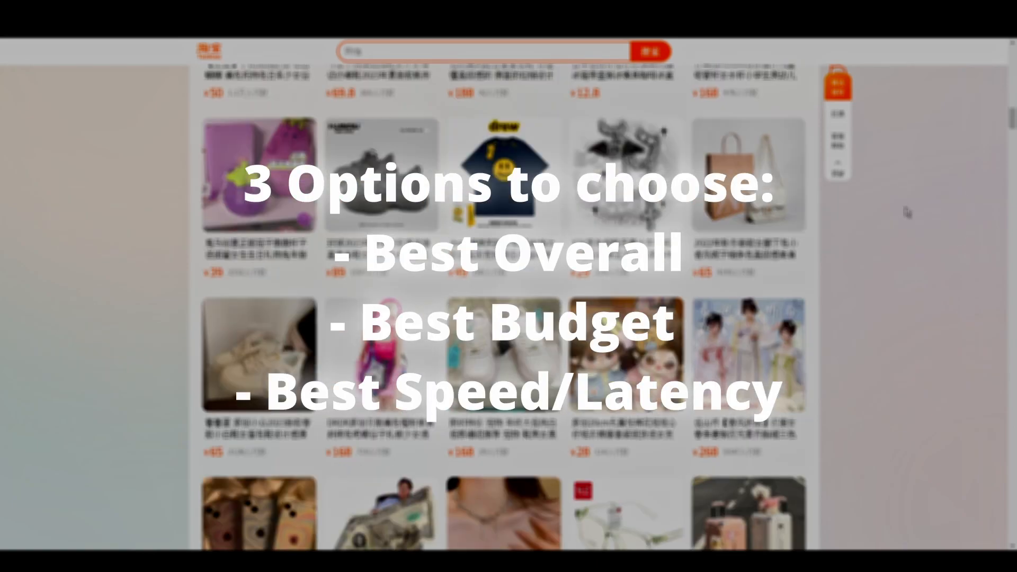
scroll("down", 3)
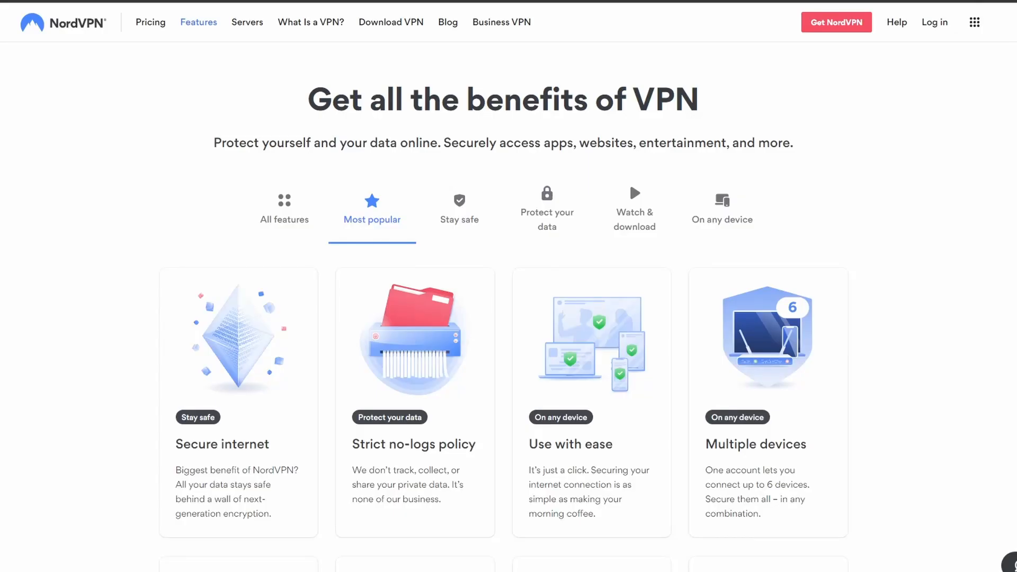
scroll("down", 3)
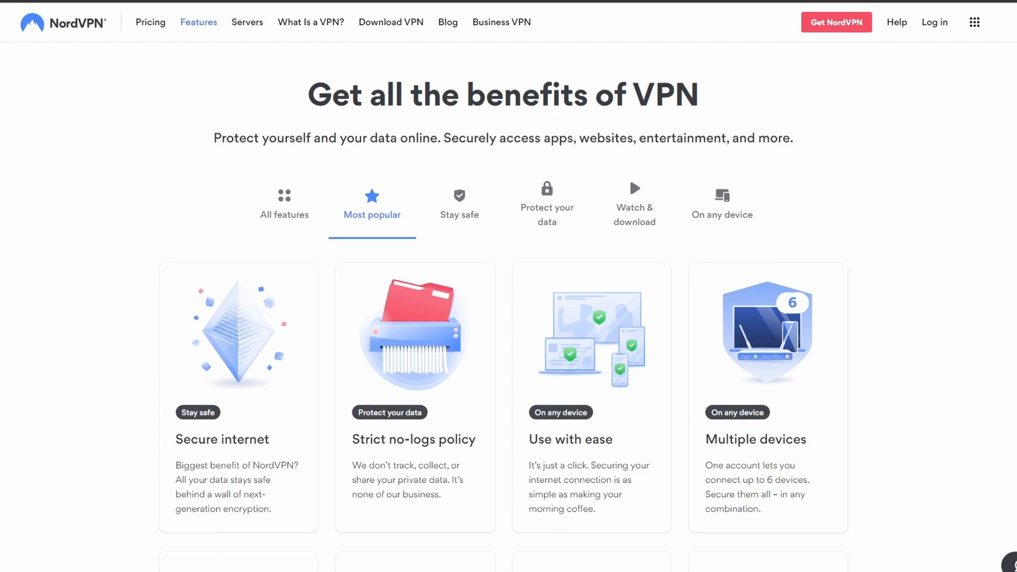
scroll("down", 3)
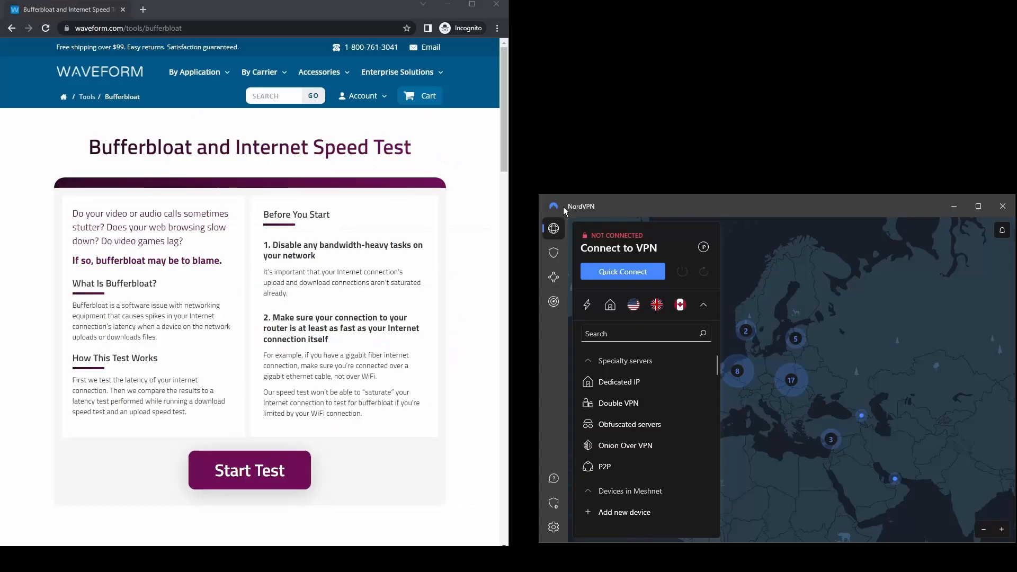
Step: Start the no-VPN bufferbloat speed test and check NordVPN's Appearance theme setting
left_click(249, 471)
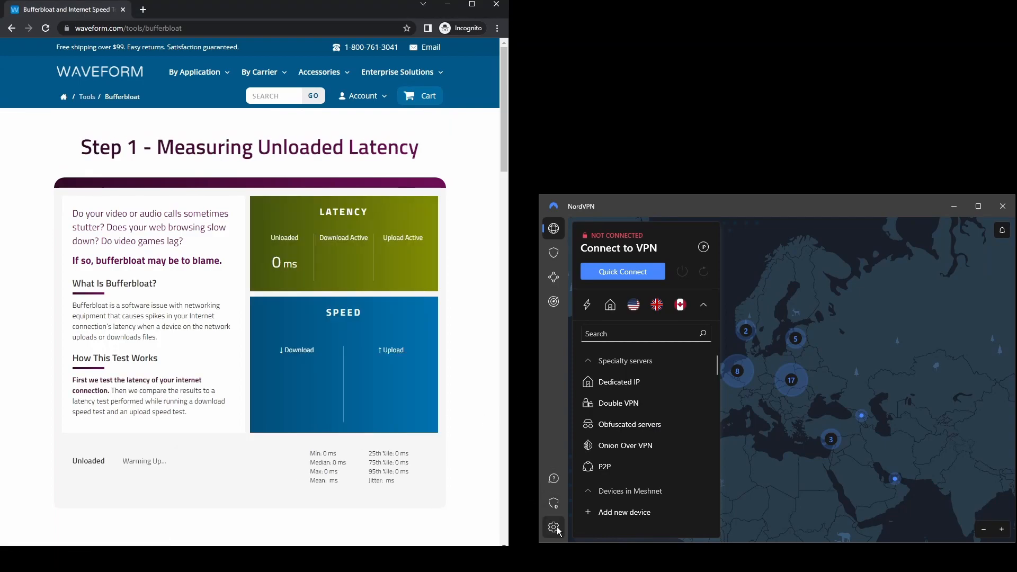
left_click(553, 527)
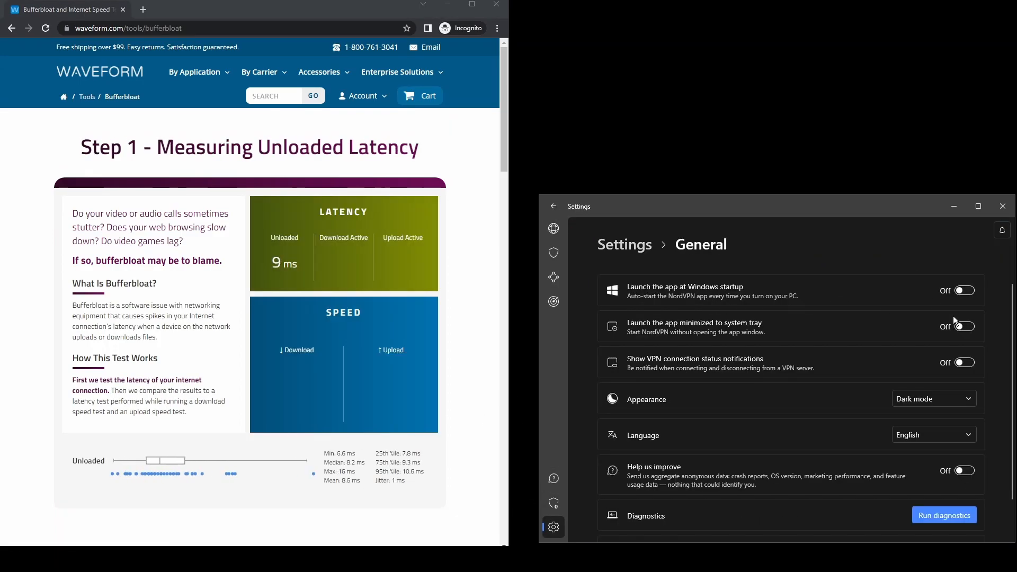
left_click(933, 398)
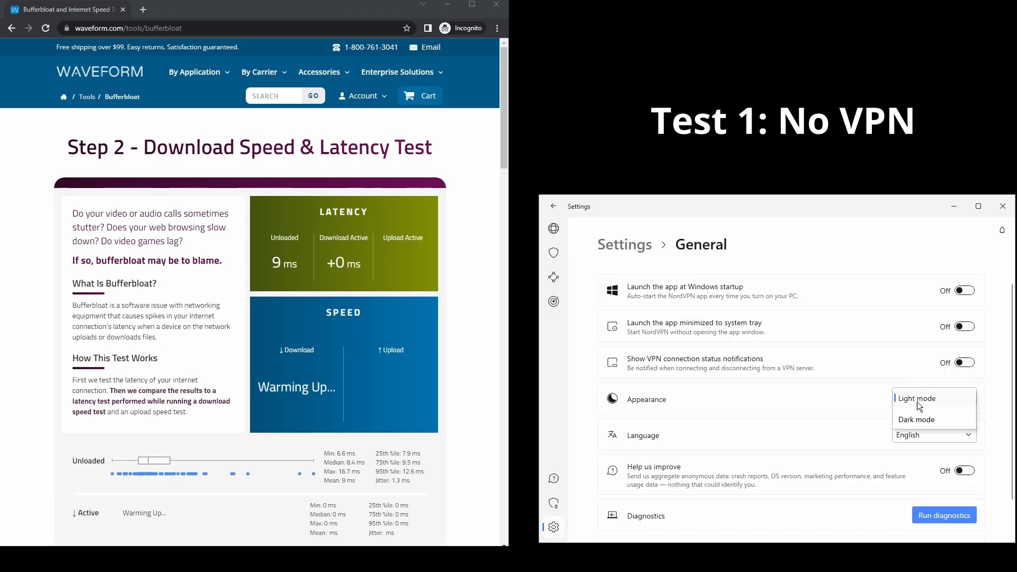
left_click(917, 419)
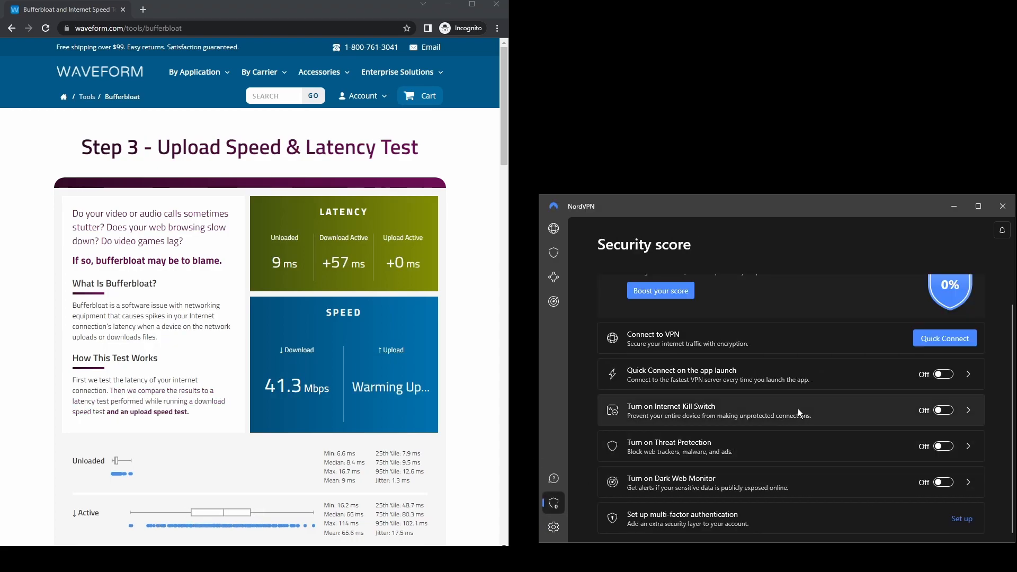
Step: Browse NordVPN's Threat Protection, Dark Web Monitor and Meshnet feature pages
left_click(553, 252)
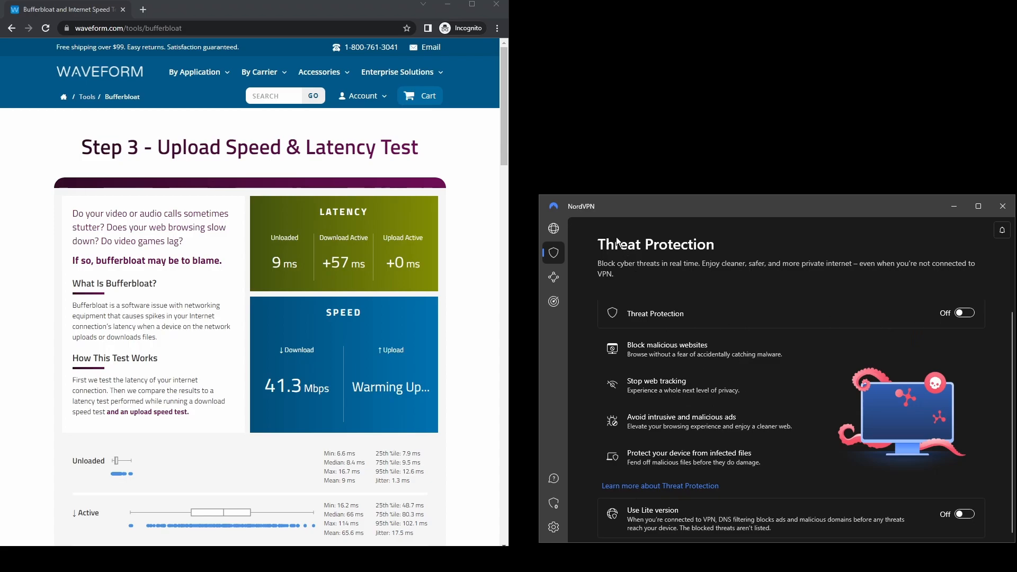
left_click(553, 301)
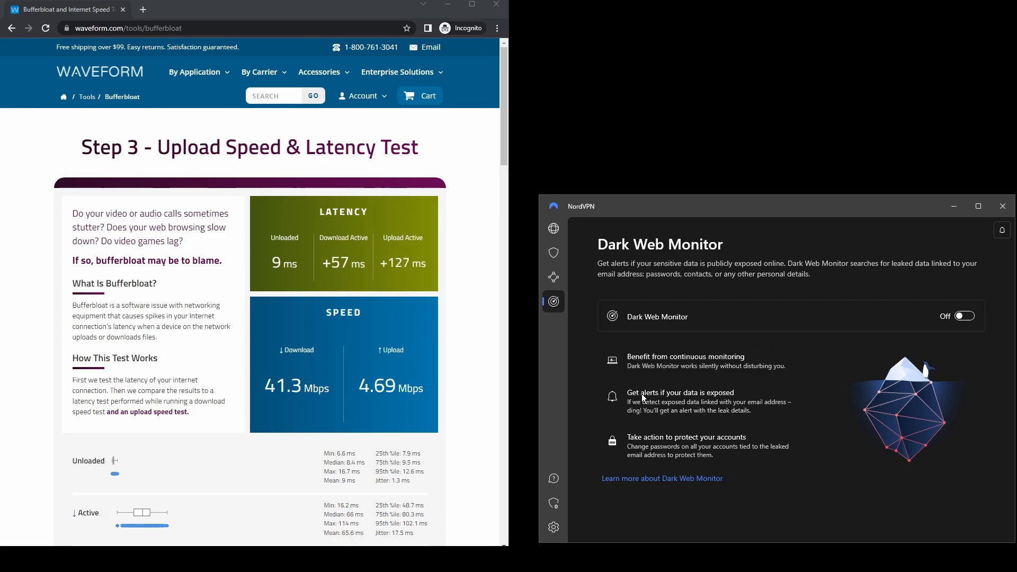
left_click(553, 277)
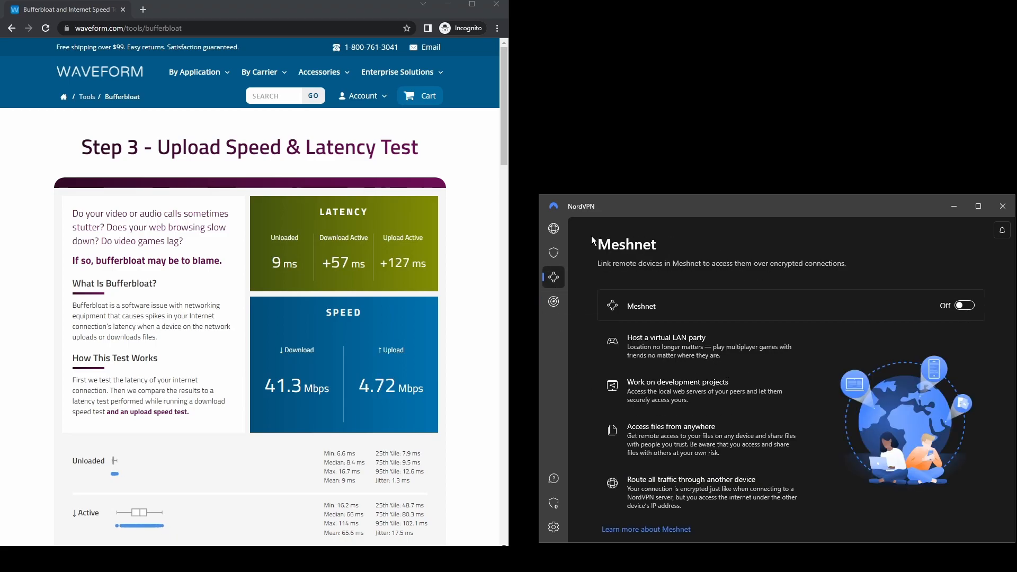
left_click(553, 228)
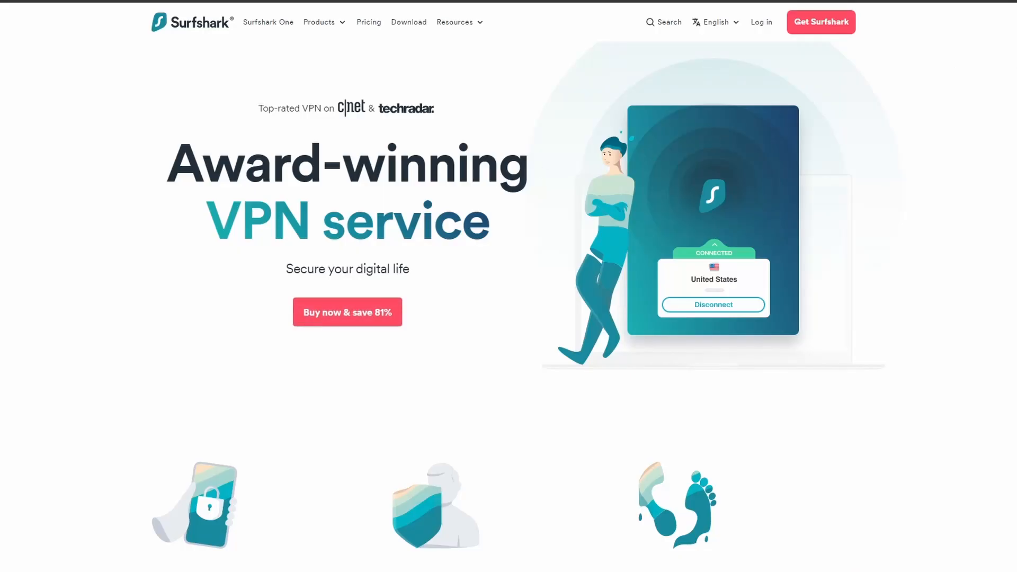
Step: Scroll Surfshark's homepage down to 'The best choice for you' comparison table
scroll("down", 3)
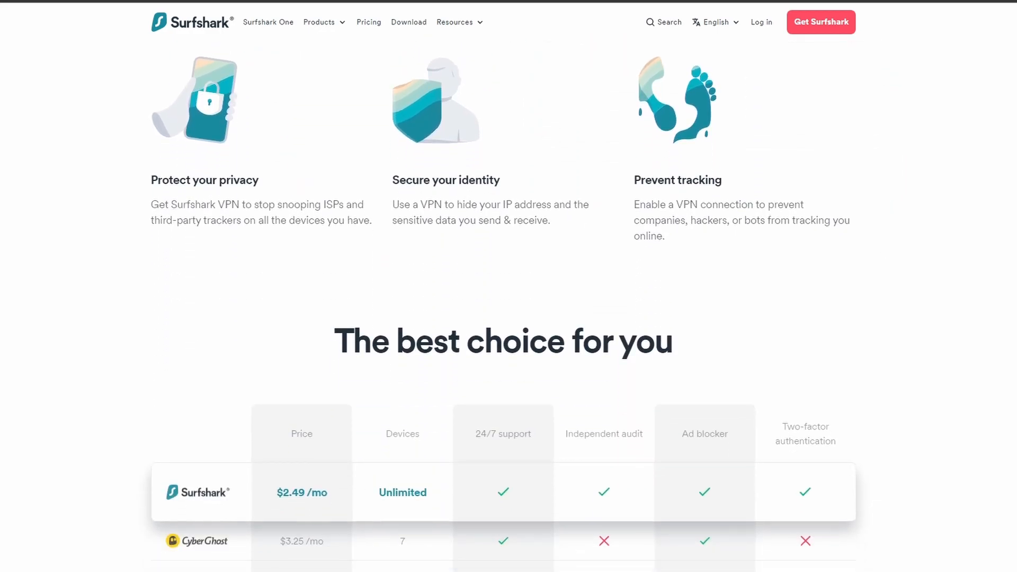
scroll("down", 3)
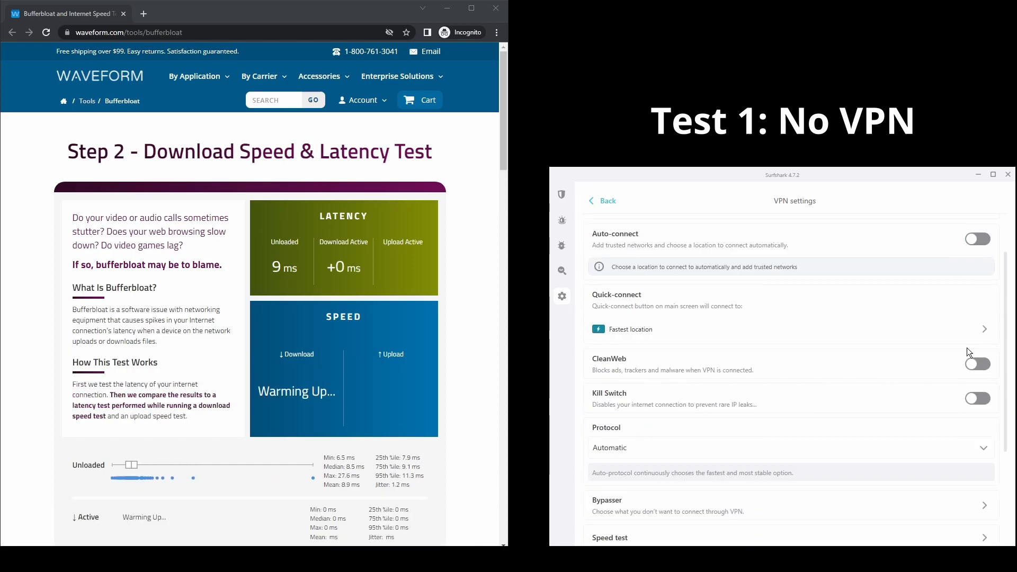
Step: Browse Surfshark's settings list, then its Search, Antivirus and Alert pages
scroll("down", 3)
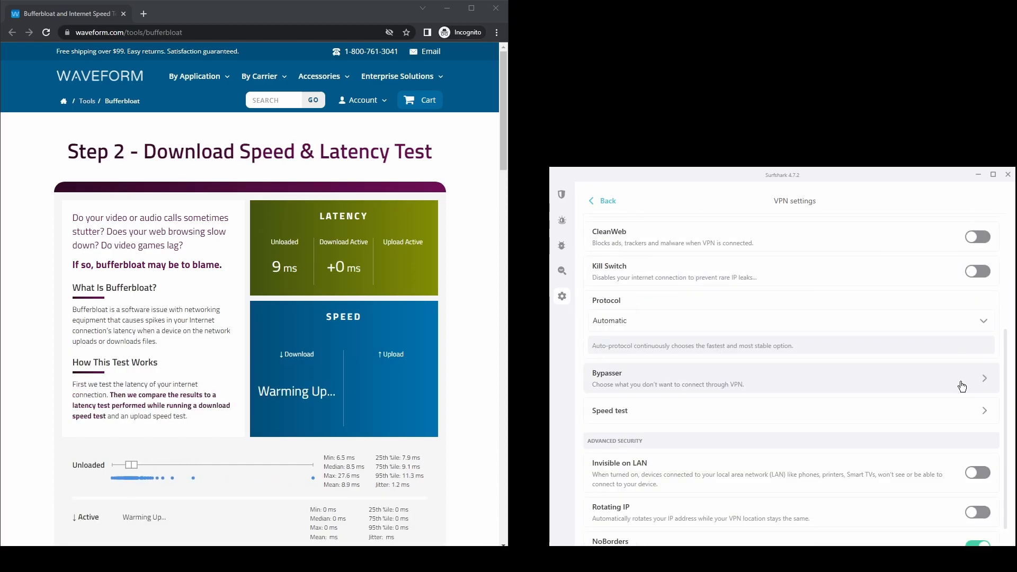
scroll("down", 3)
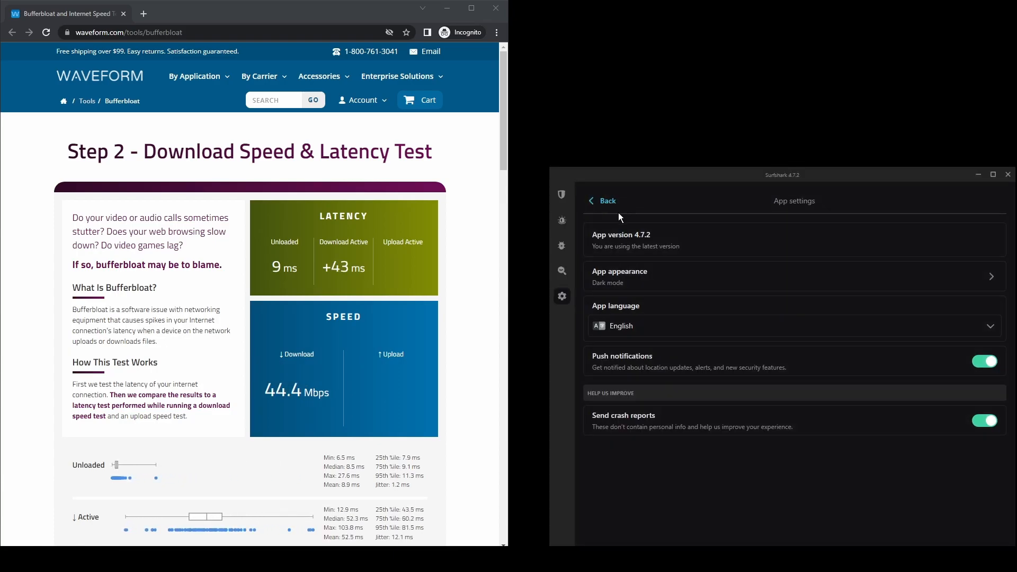
left_click(601, 200)
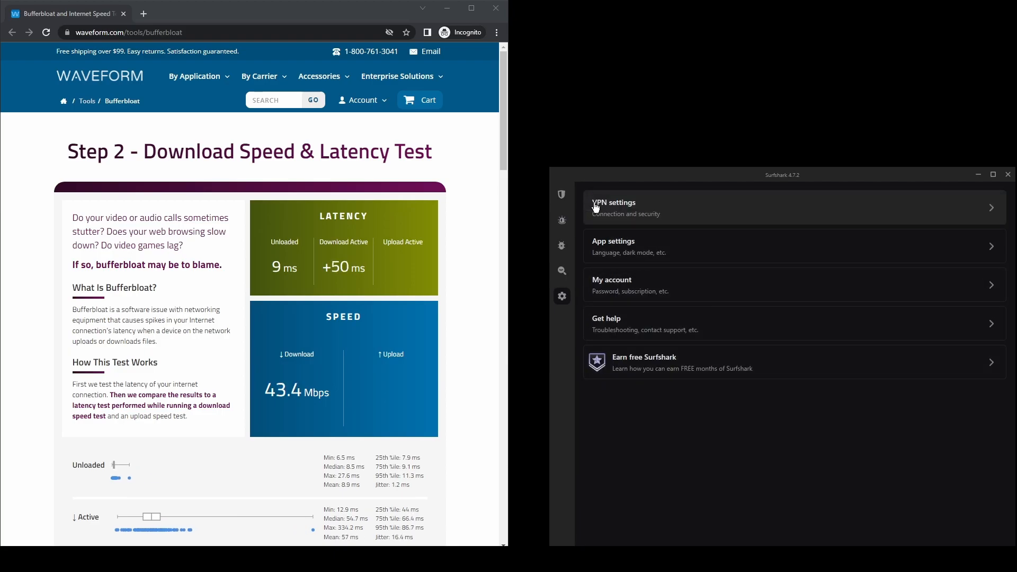
left_click(561, 271)
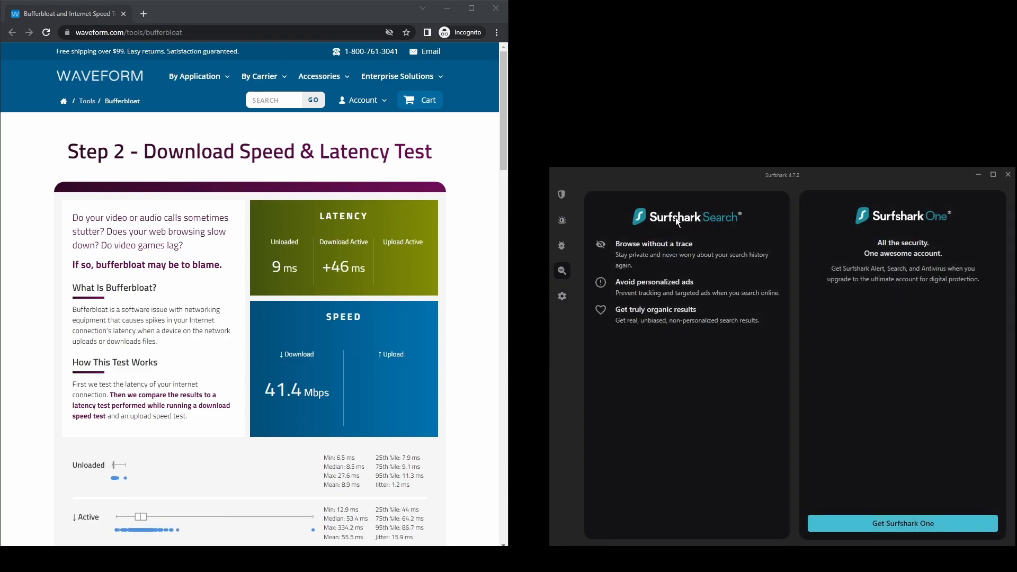
left_click(561, 245)
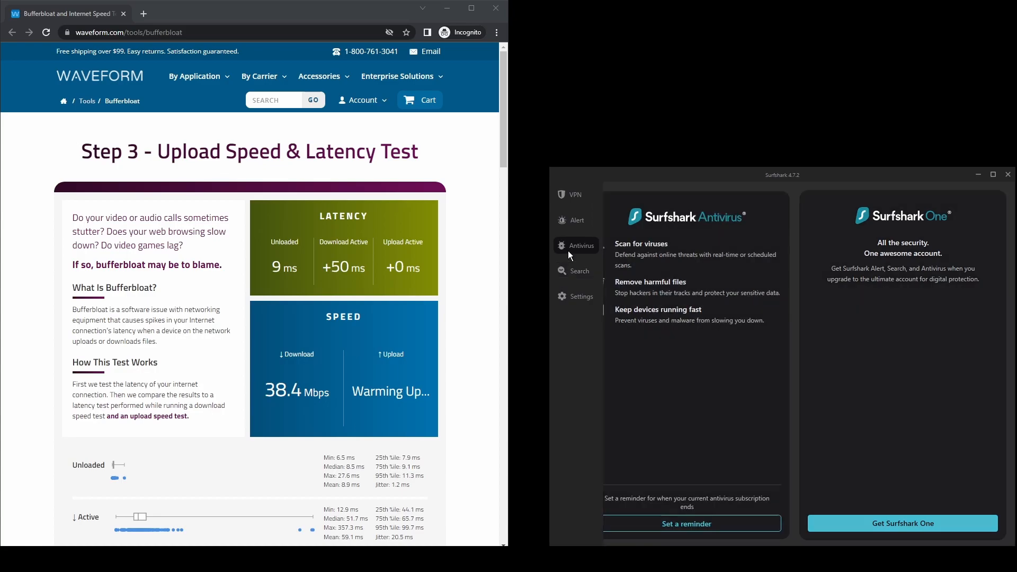
mouse_move(578, 220)
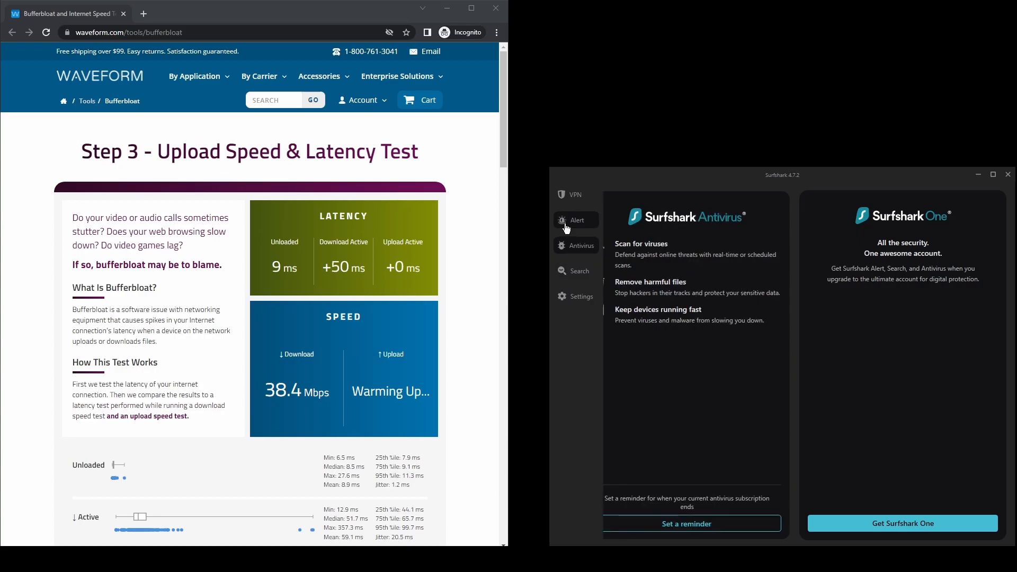
left_click(578, 220)
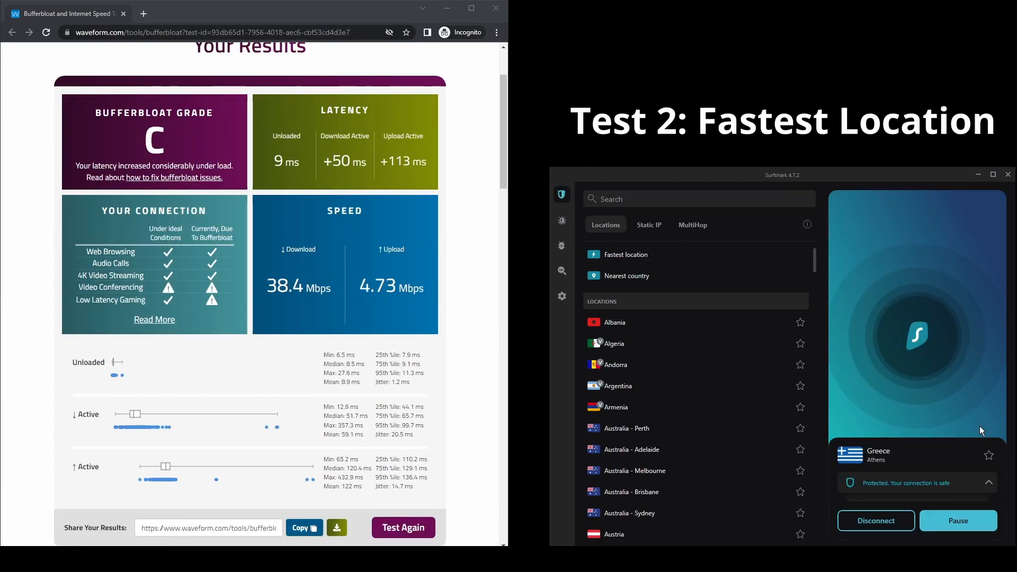
Step: Connect Surfshark via Fastest location, landing on Athens, Greece
left_click(402, 527)
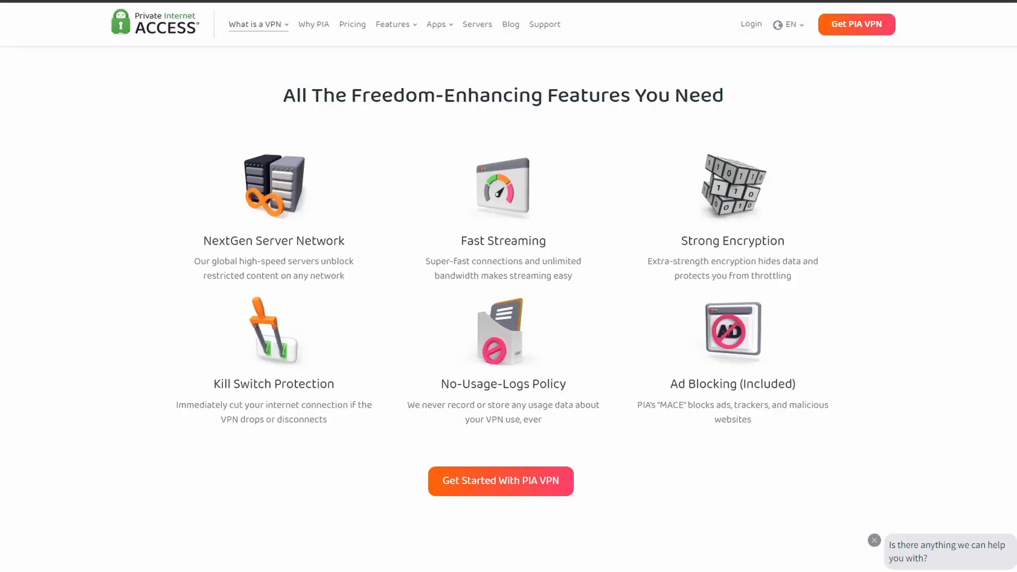
scroll("down", 3)
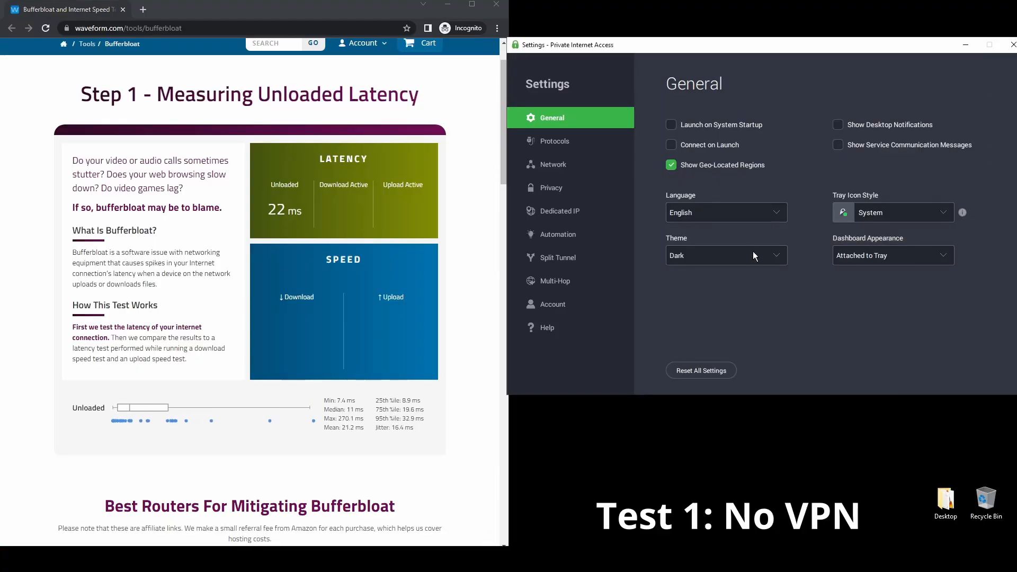
Step: Keep PIA's Dark theme, then view Network, Privacy, Dedicated IP, Automation and Split Tunnel settings
left_click(725, 255)
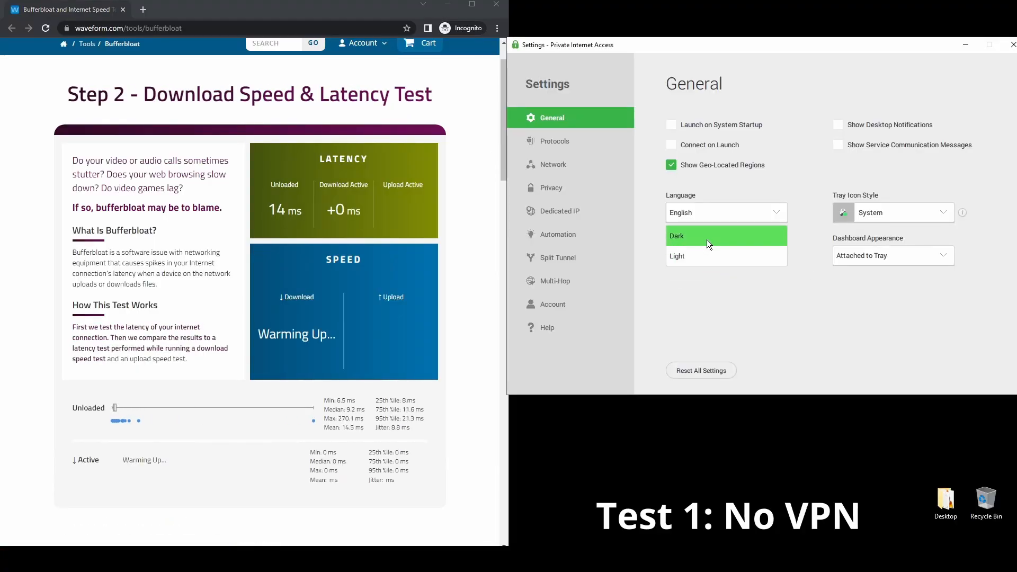
left_click(554, 141)
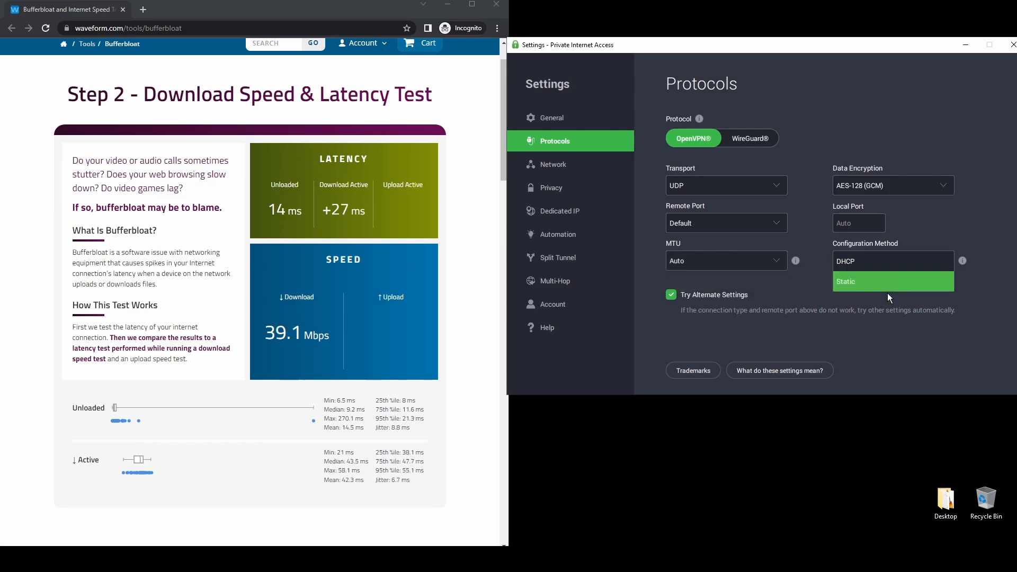
left_click(553, 164)
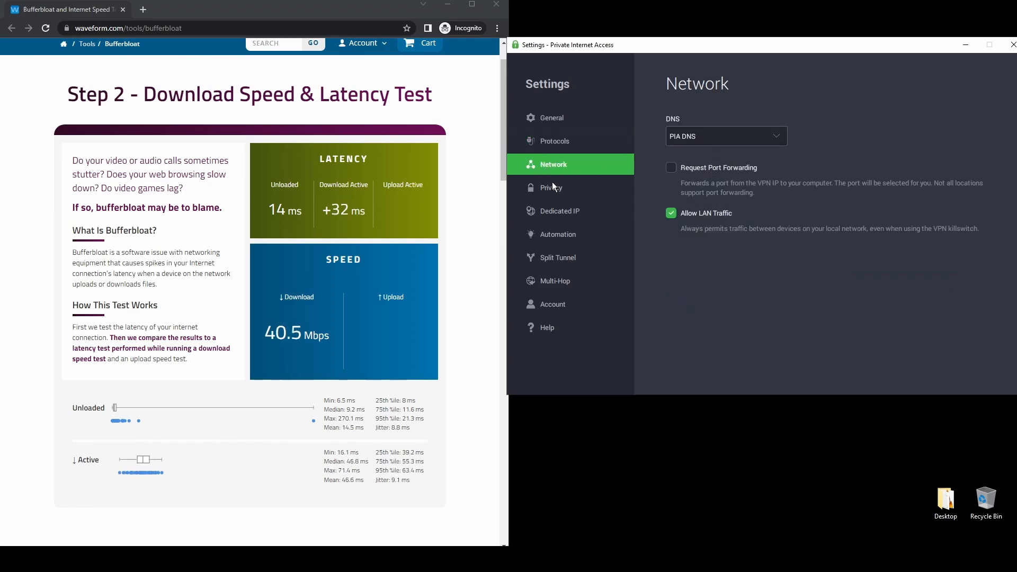
left_click(552, 187)
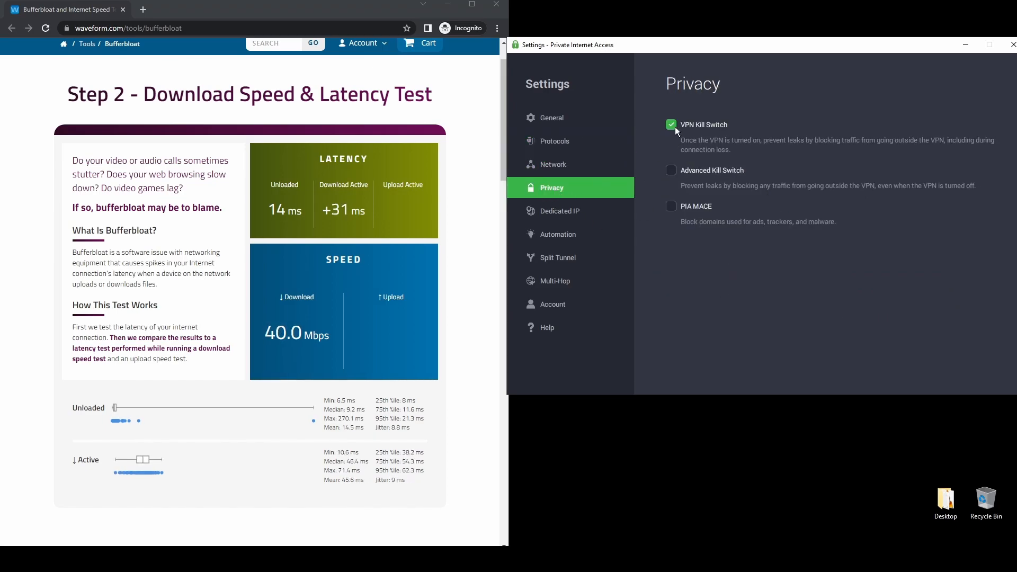
left_click(560, 211)
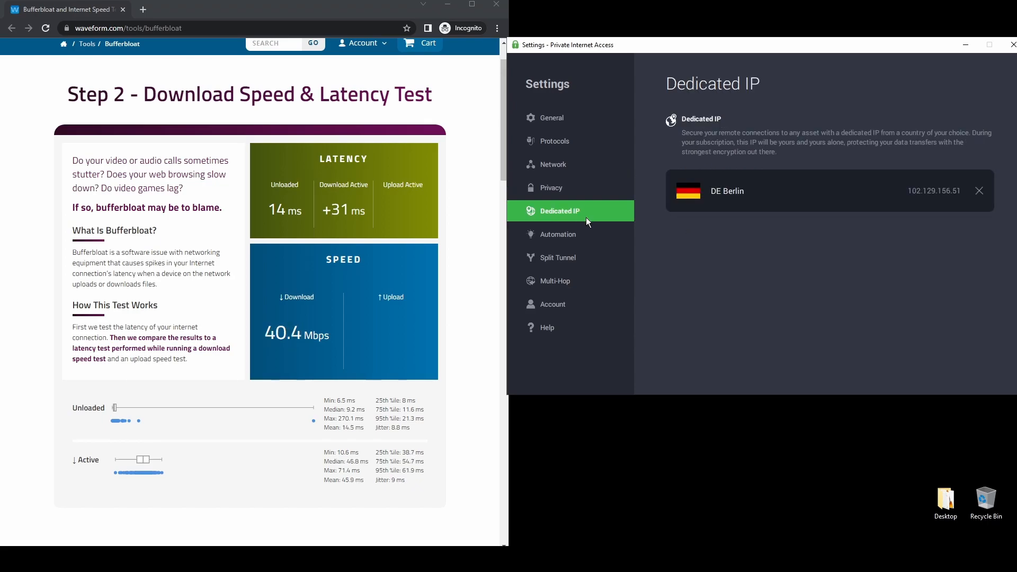
left_click(558, 234)
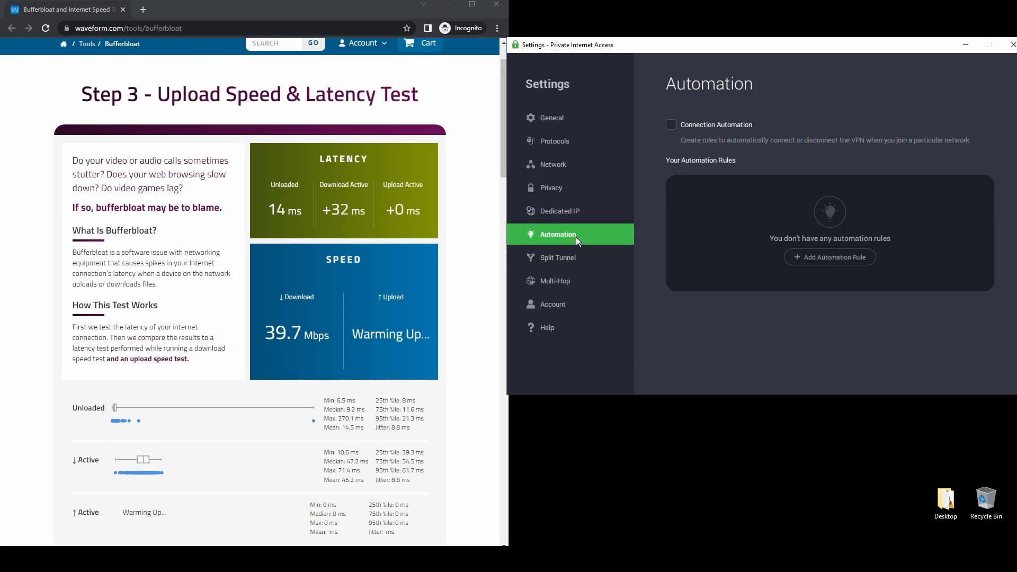
left_click(557, 257)
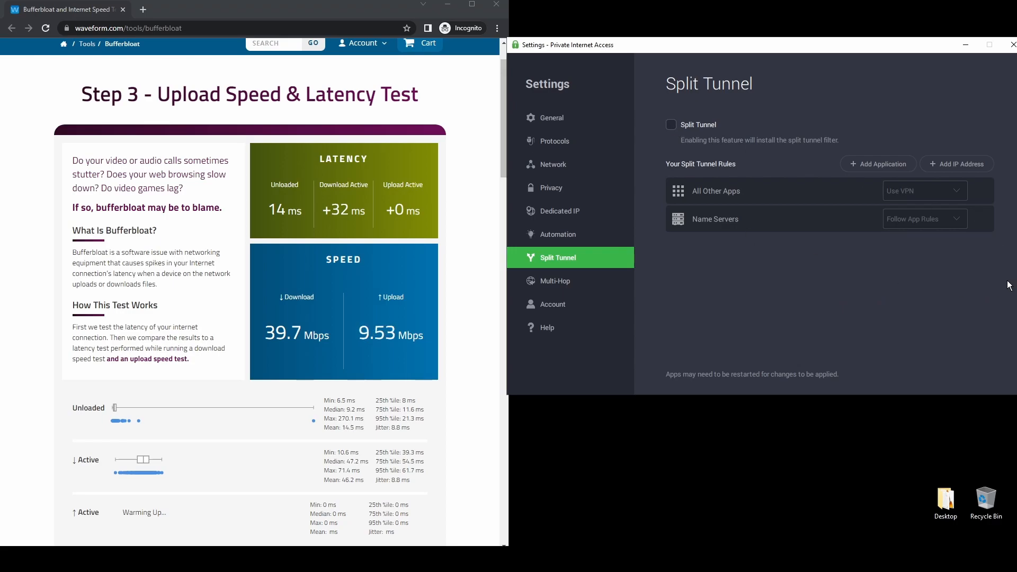
left_click(557, 280)
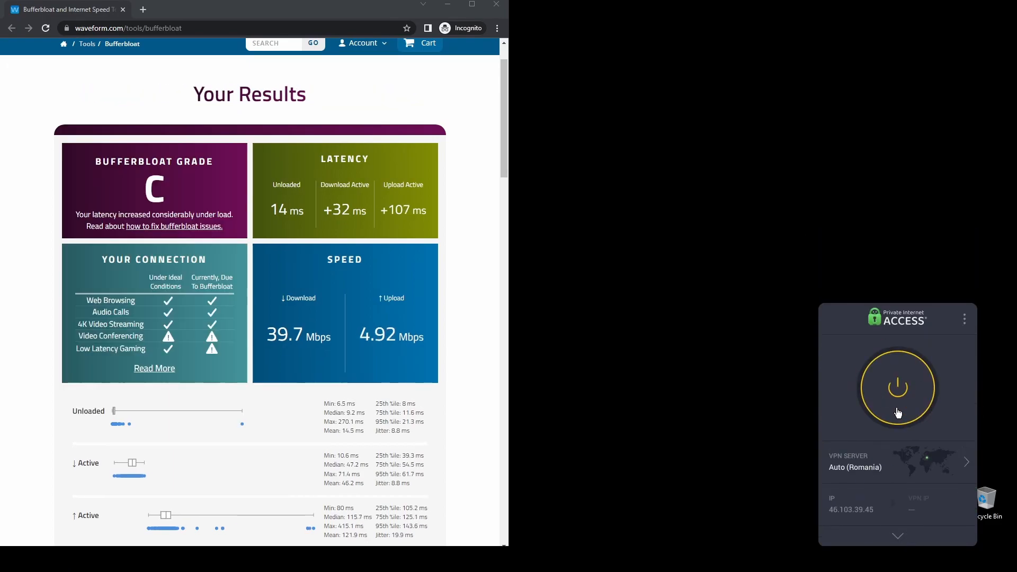
Step: Connect PIA to DE Berlin and rerun the Waveform bufferbloat test
left_click(898, 387)
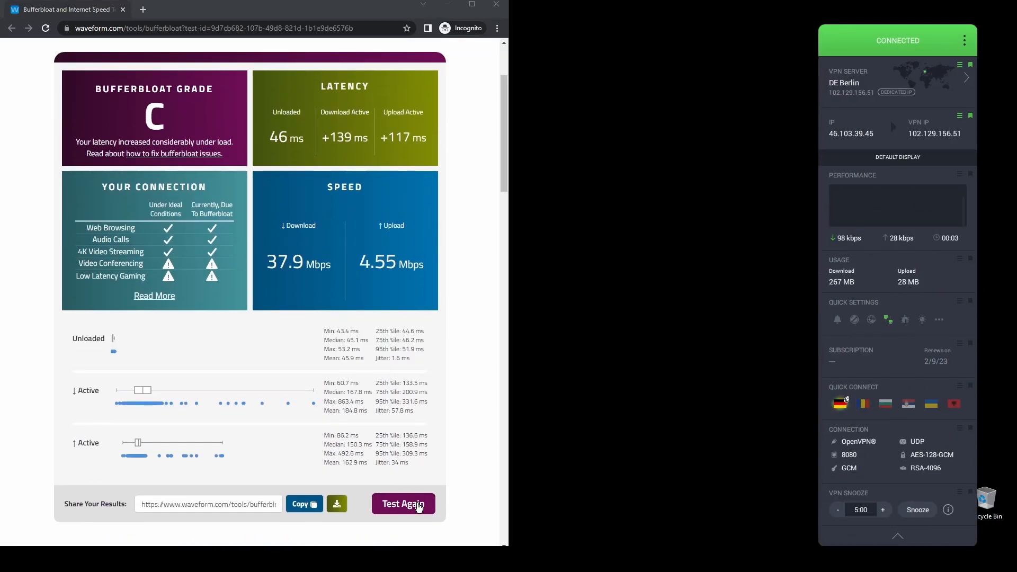
left_click(402, 504)
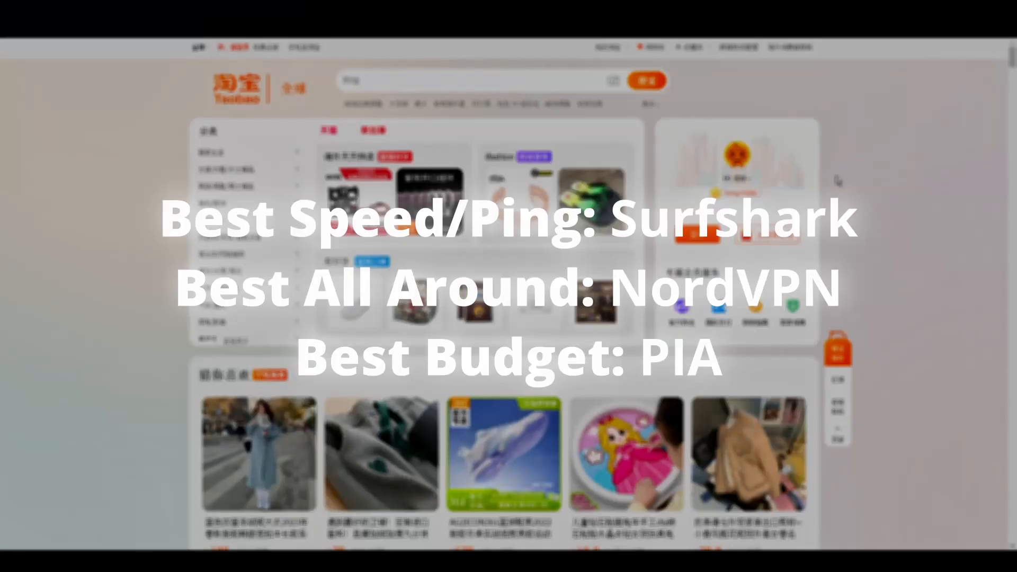
Step: Scroll further down Taobao's homepage through more product listings
scroll("down", 3)
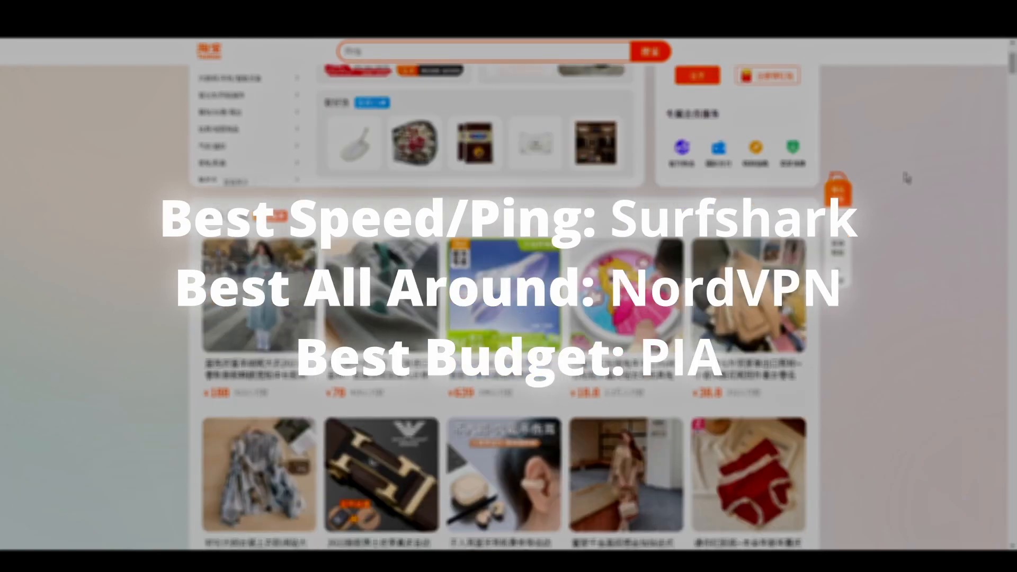
scroll("down", 3)
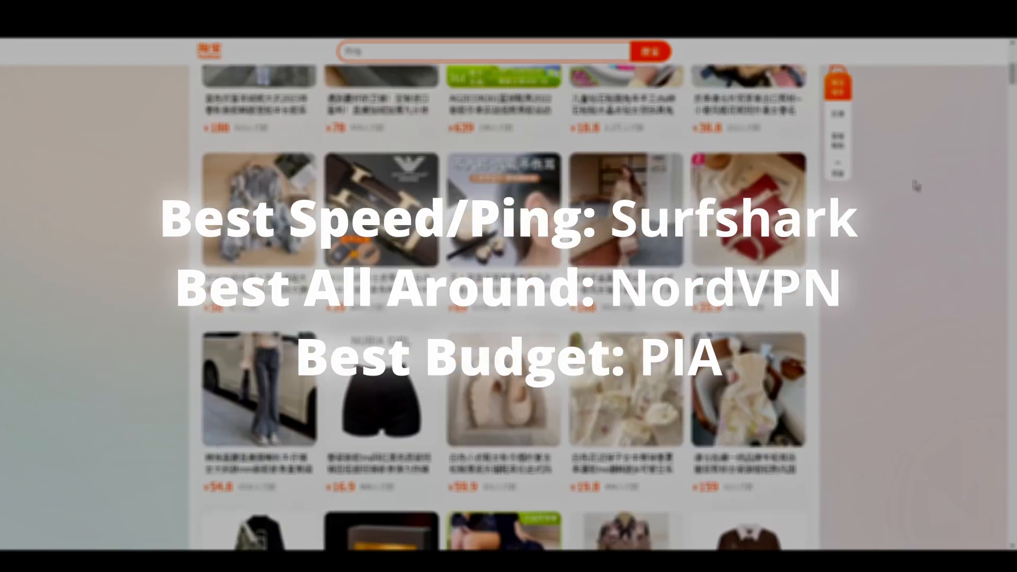
scroll("down", 3)
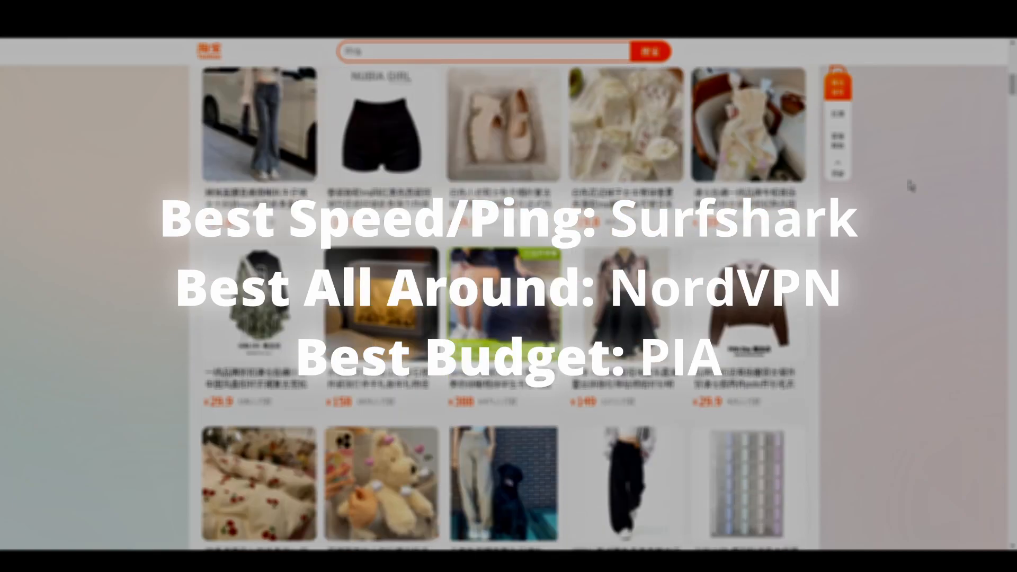
scroll("down", 3)
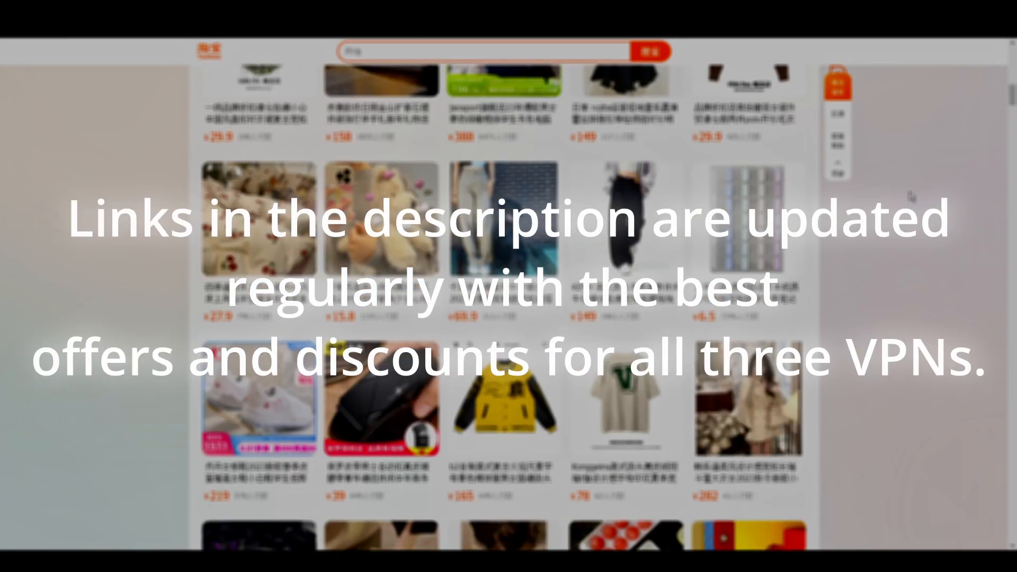
scroll("down", 3)
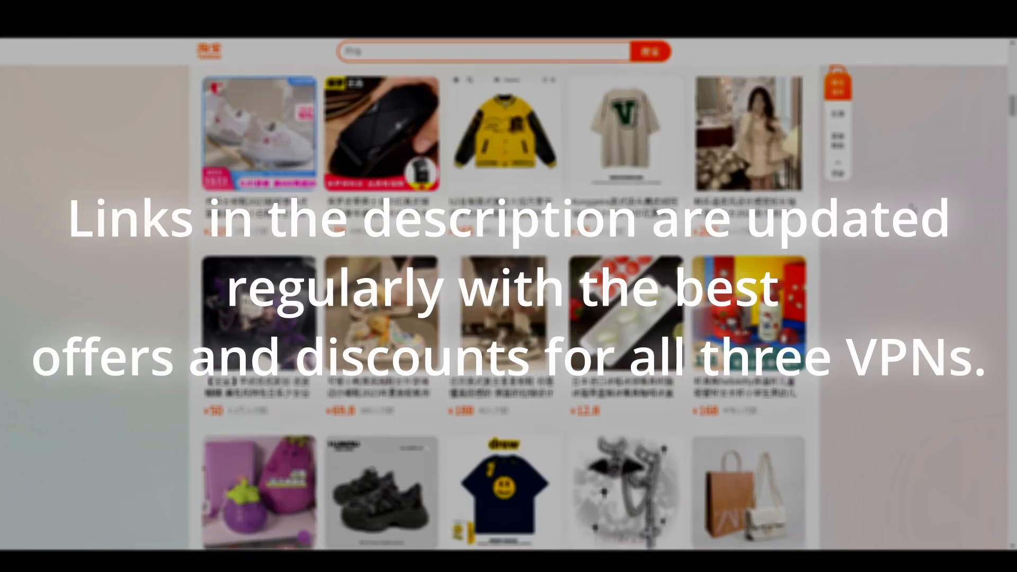
scroll("down", 3)
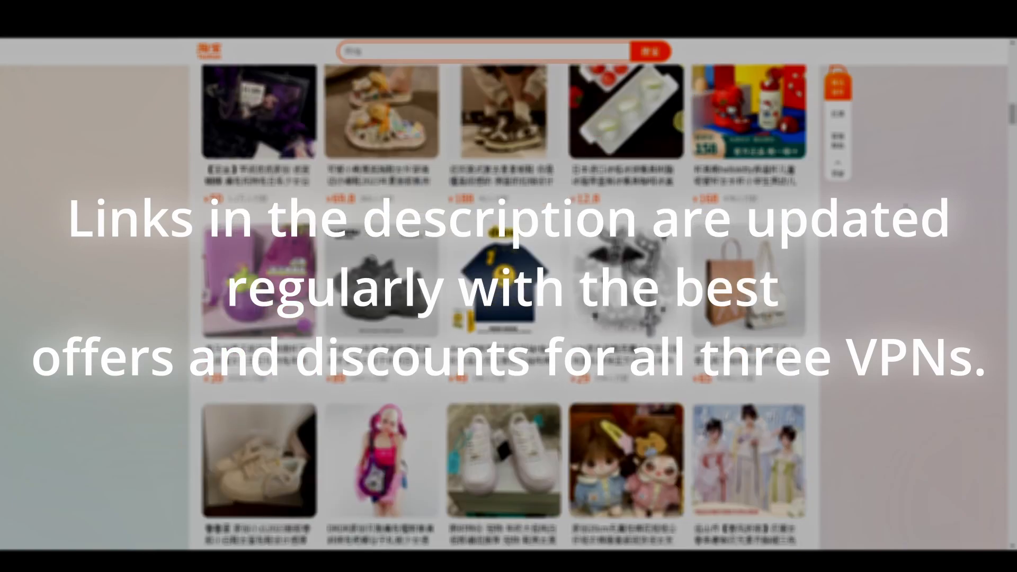
scroll("down", 3)
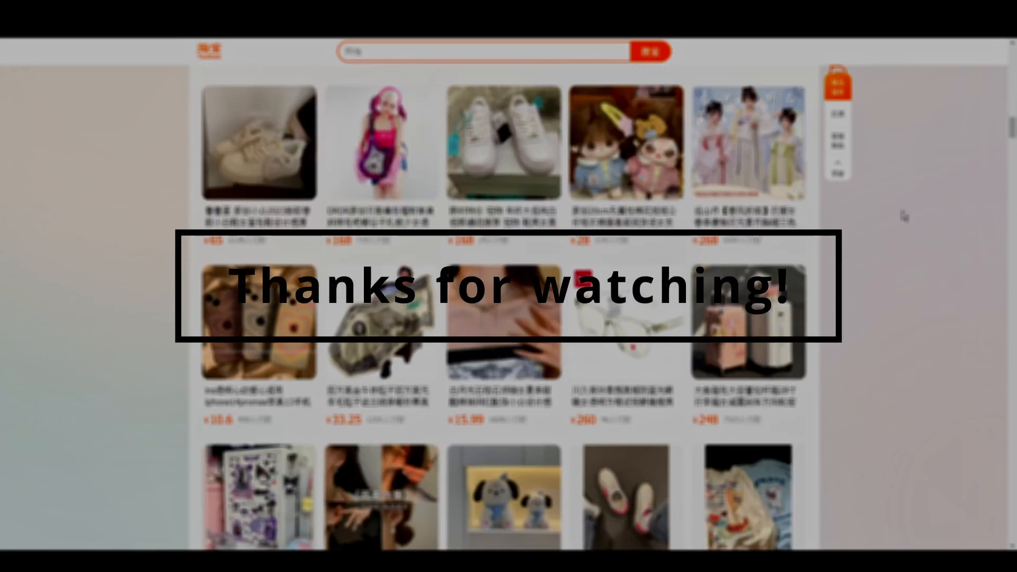
scroll("down", 3)
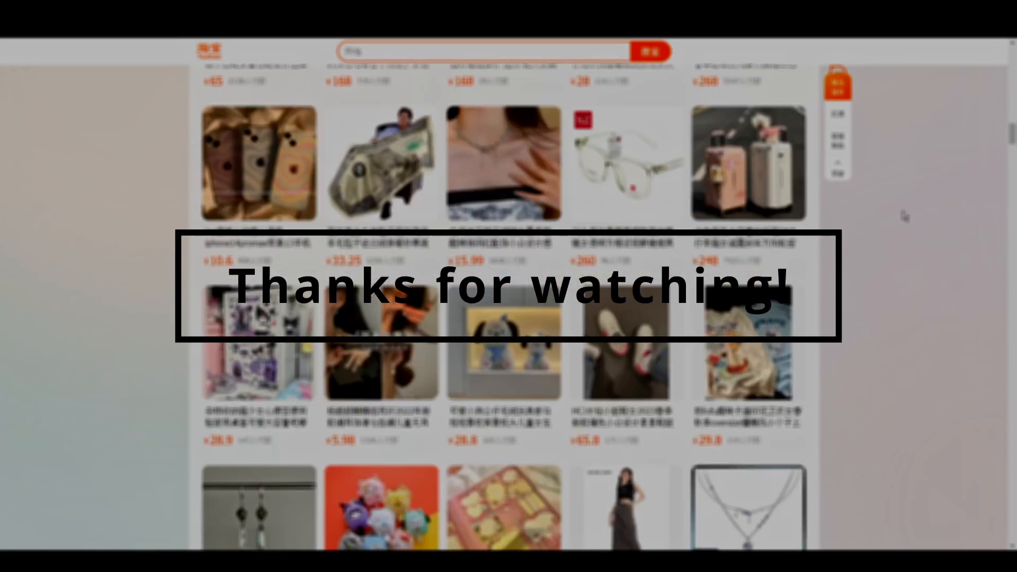
scroll("down", 3)
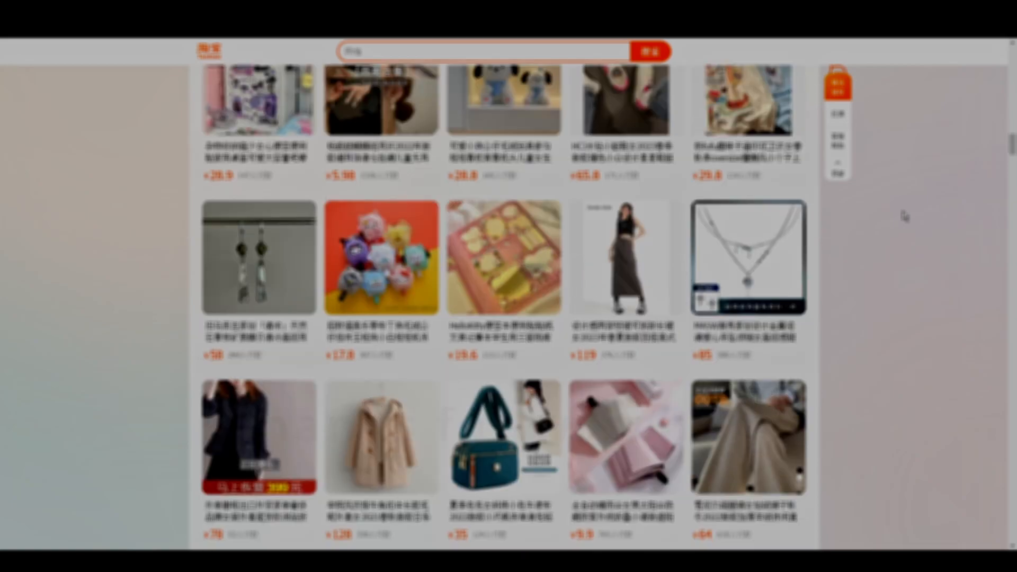